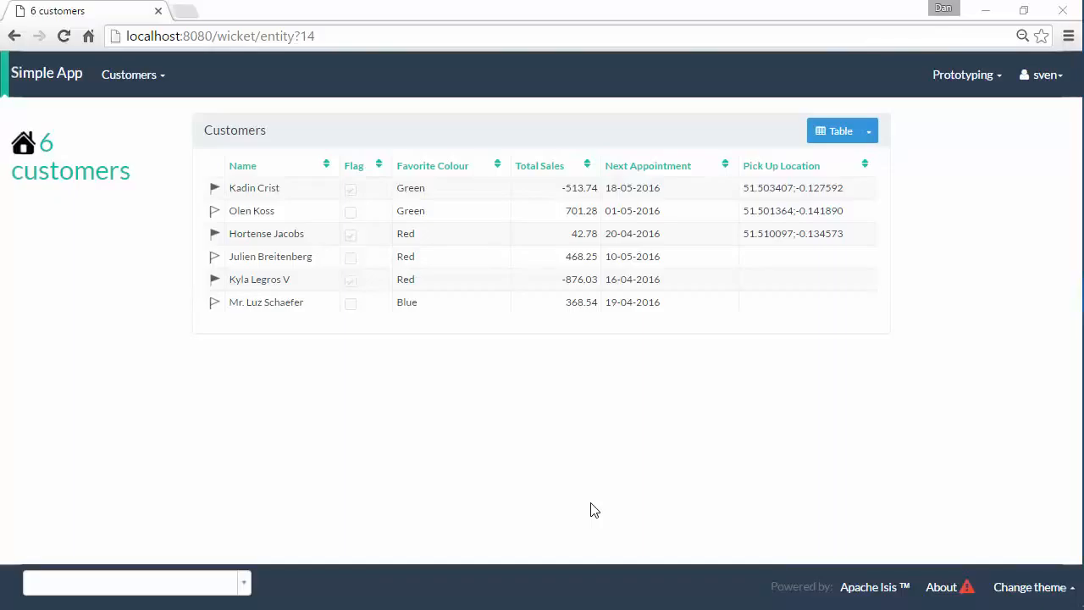
pyautogui.moveTo(191, 261)
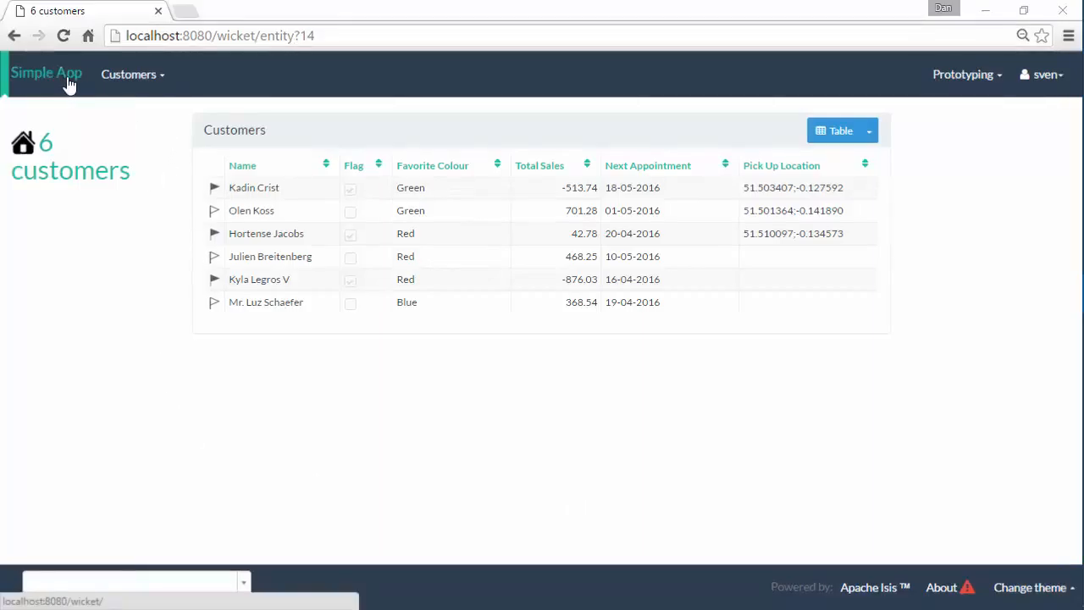
pyautogui.moveTo(941, 587)
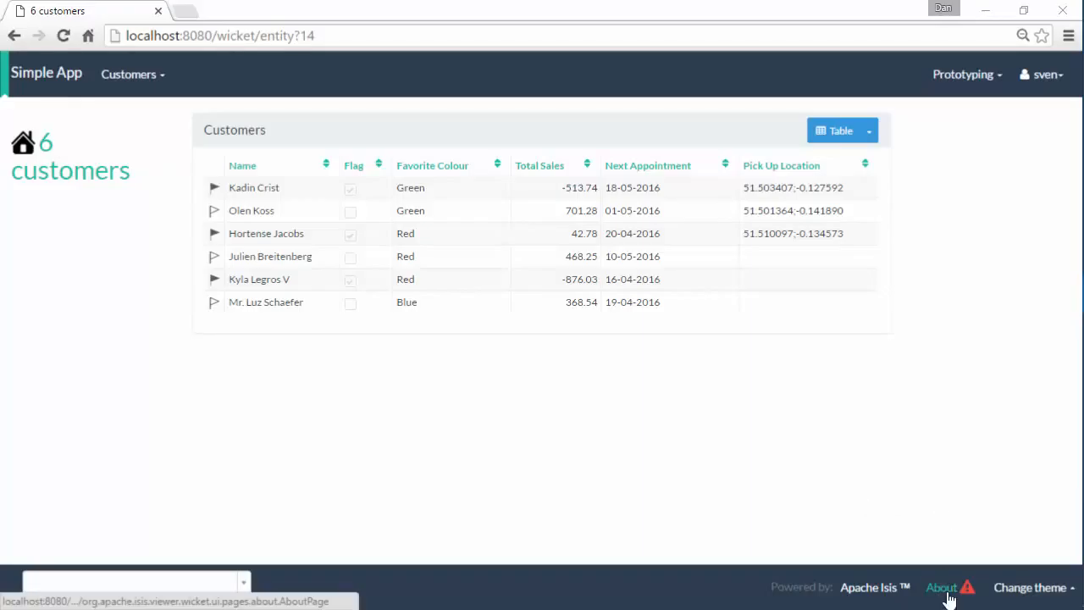
# Step: View the Simple App About page and browse its expanded jar manifest attributes
pyautogui.click(940, 587)
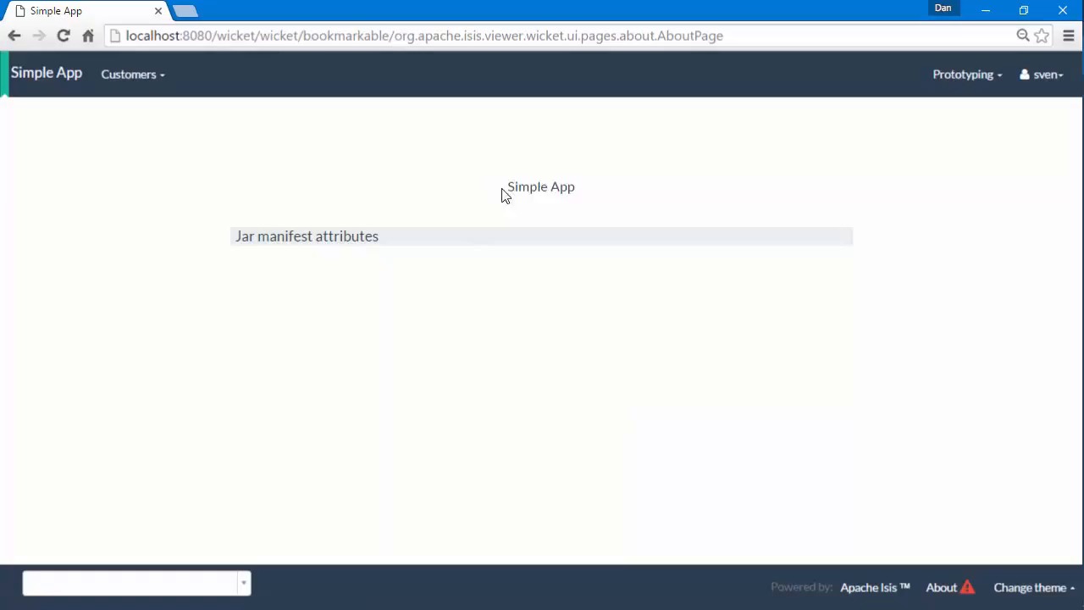
pyautogui.doubleClick(541, 186)
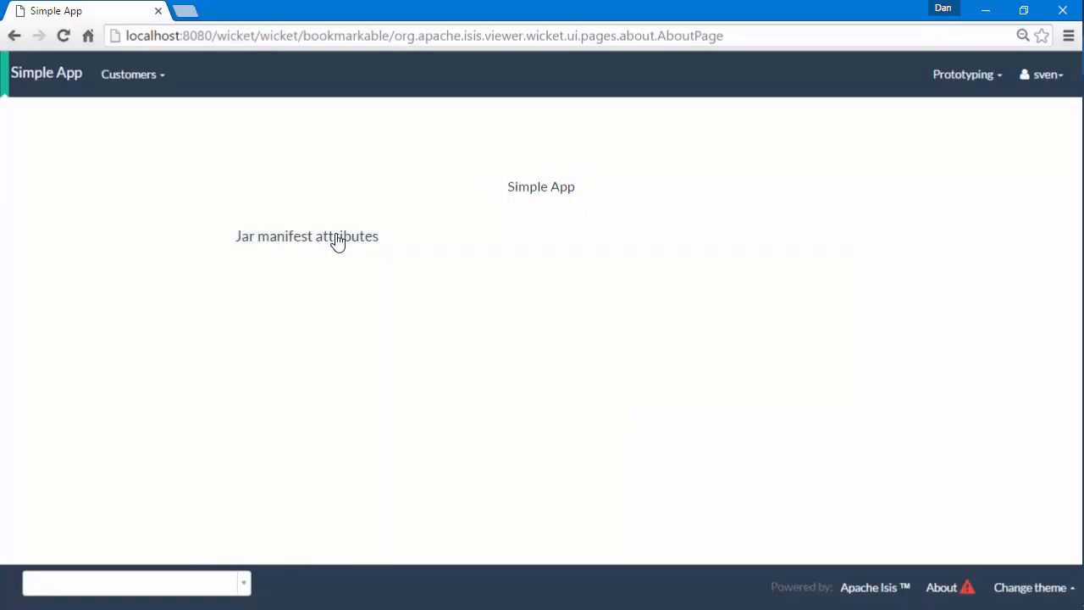
pyautogui.click(307, 235)
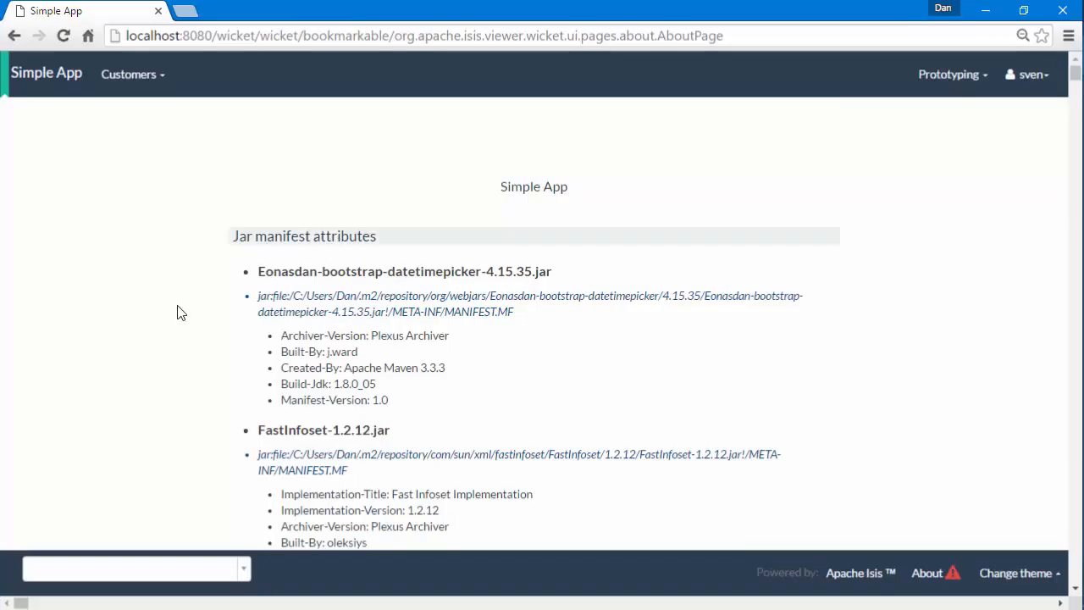
pyautogui.scroll(-3)
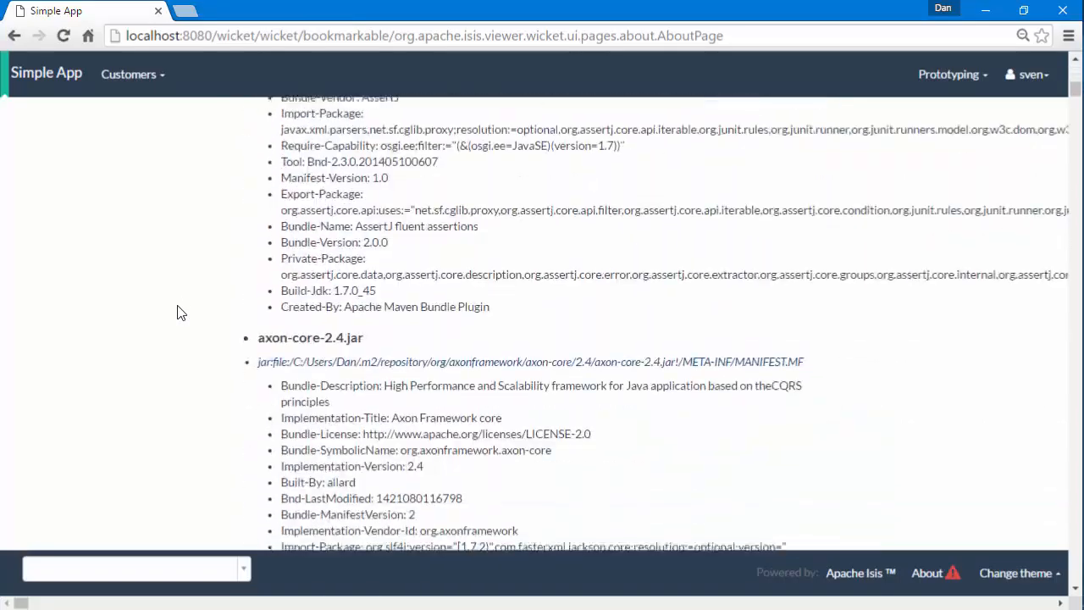
pyautogui.scroll(3)
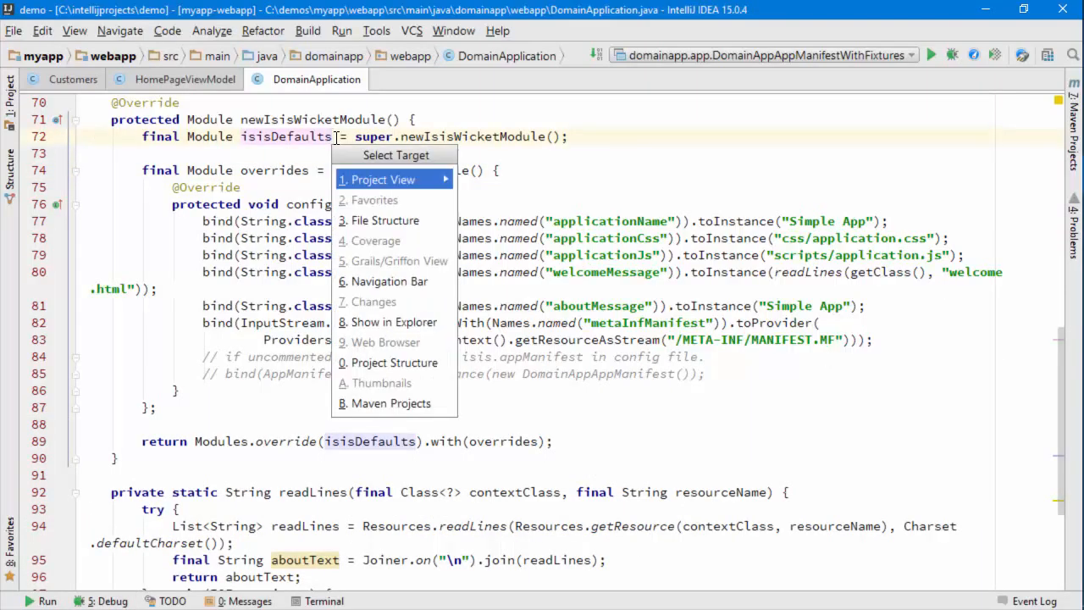
# Step: Reveal DomainApplication under the webapp module, then return to its applicationName binding
pyautogui.click(381, 178)
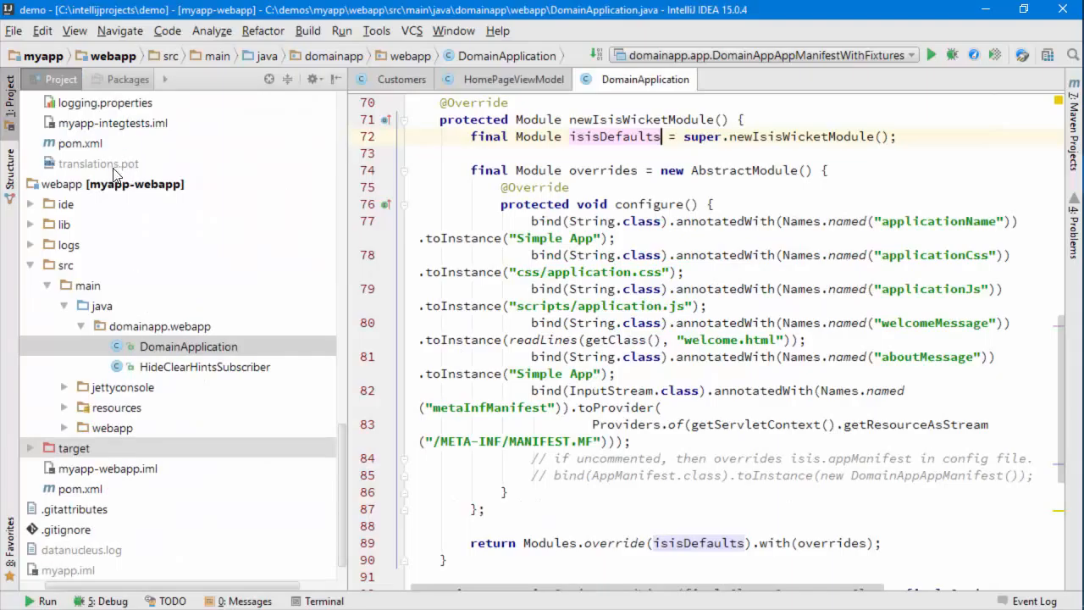
pyautogui.click(113, 184)
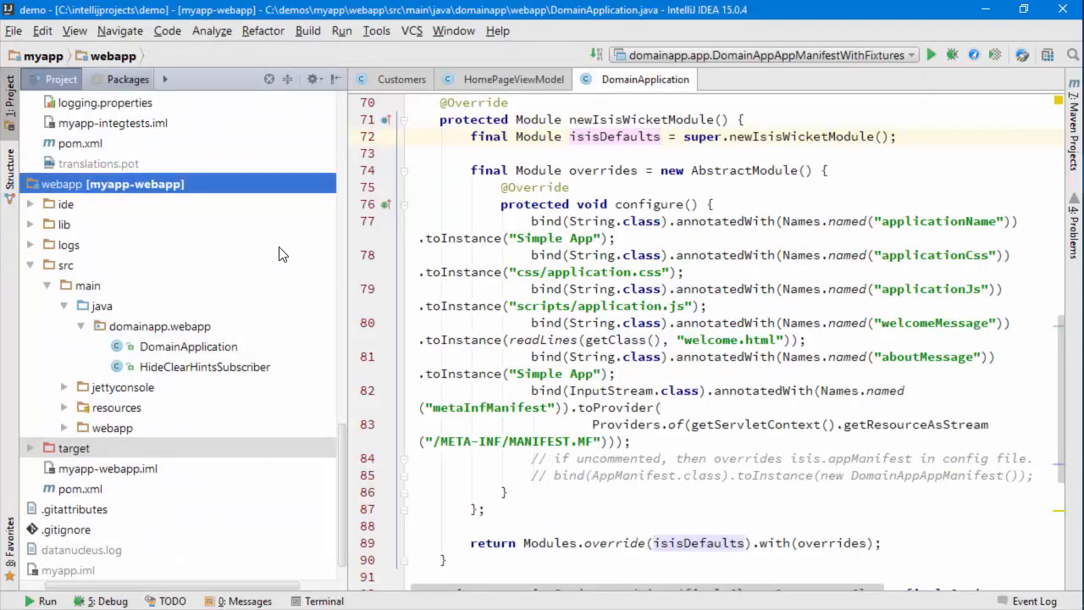
pyautogui.click(601, 238)
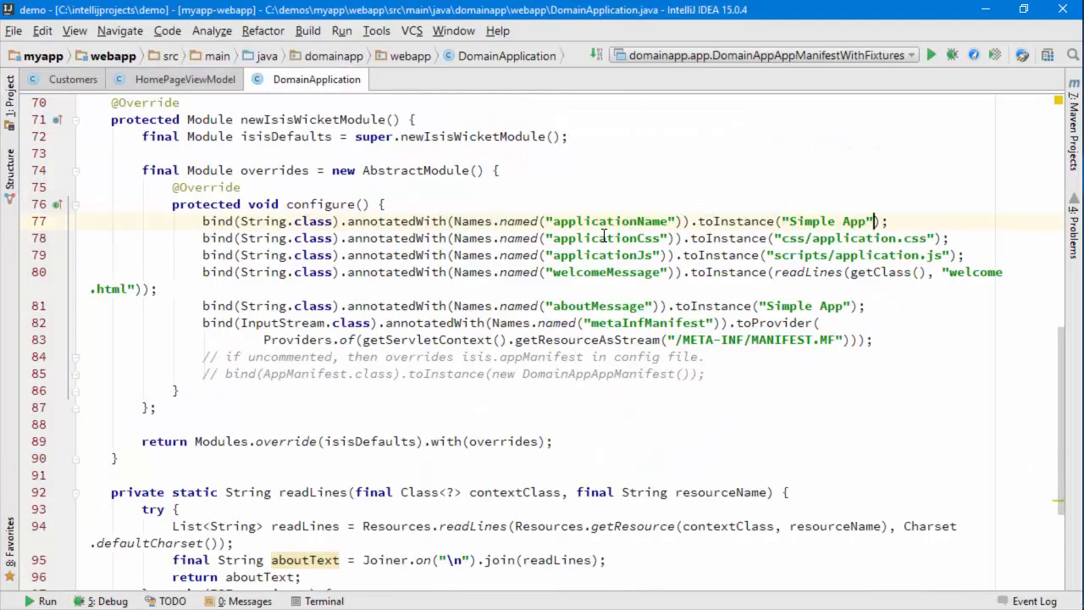
# Step: Replace 'Simple App' with 'My Customer App' and 'About My Customer App' in the bindings
pyautogui.scroll(3)
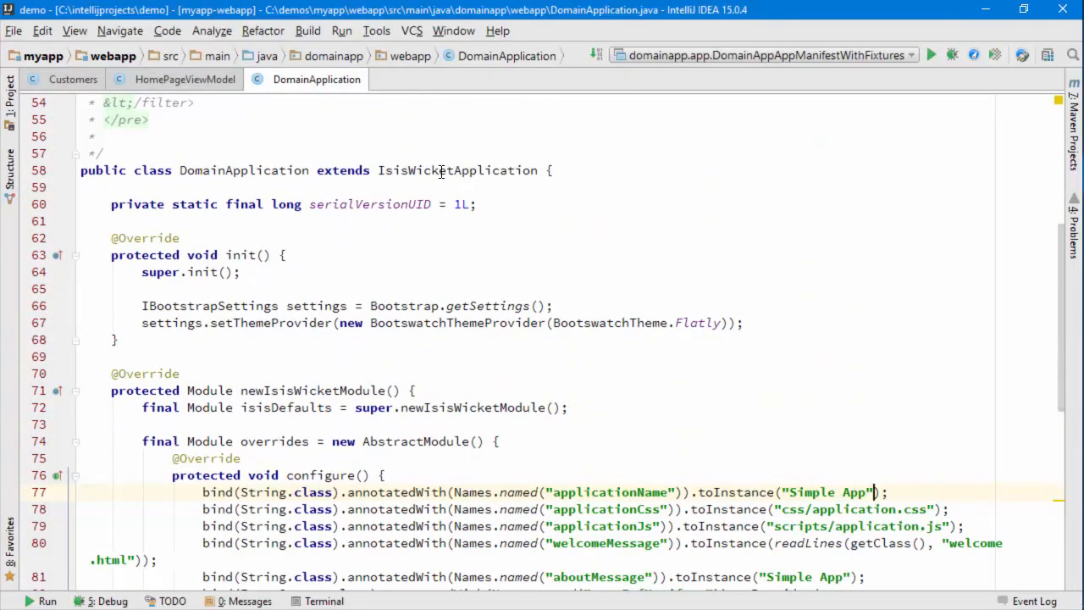
pyautogui.scroll(-3)
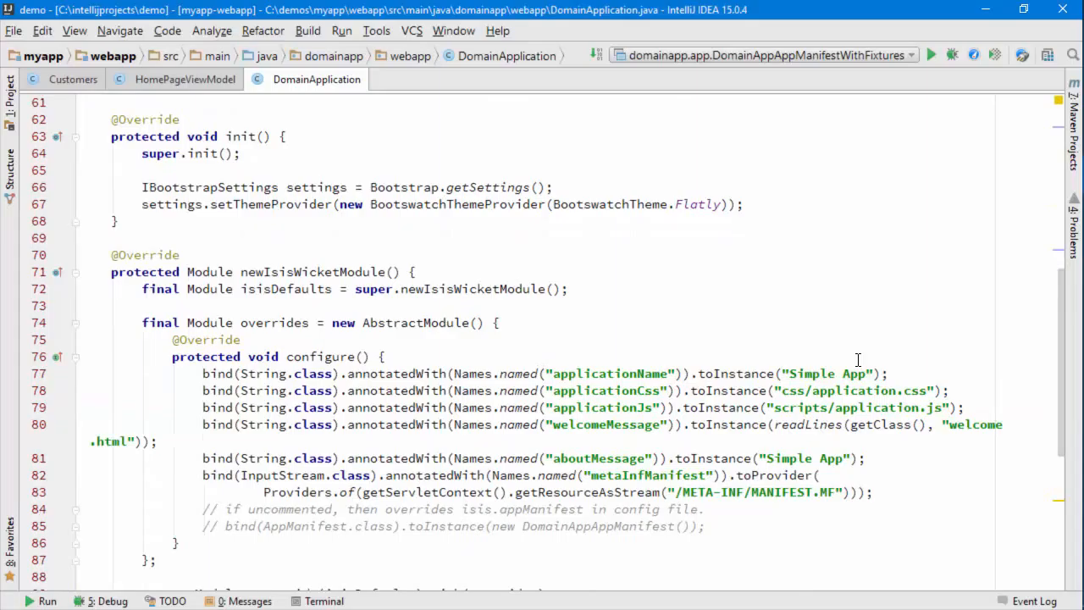
pyautogui.doubleClick(826, 373)
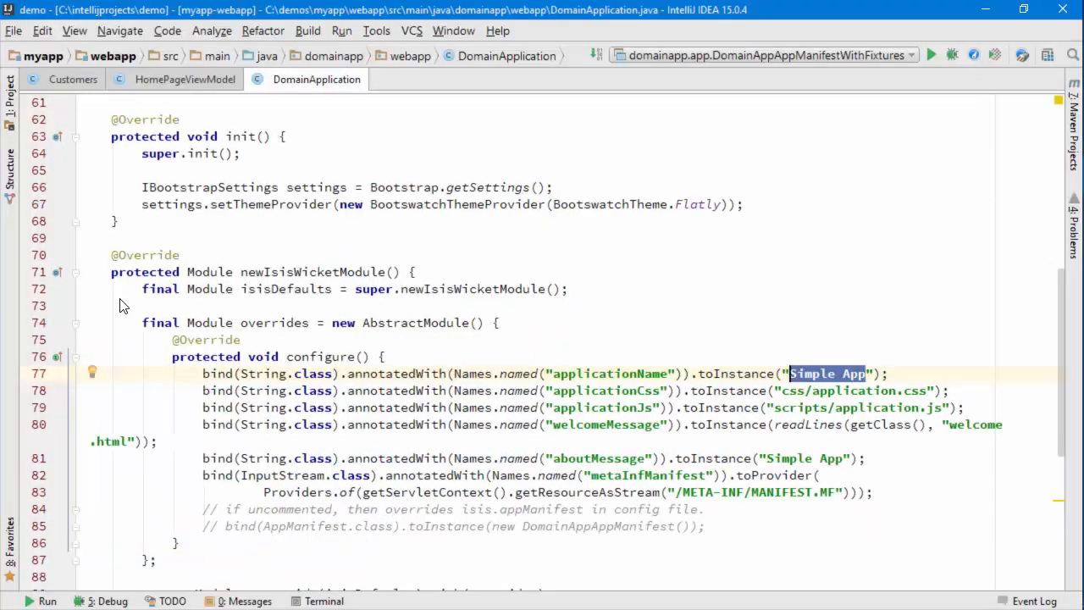
pyautogui.write('My Customer')
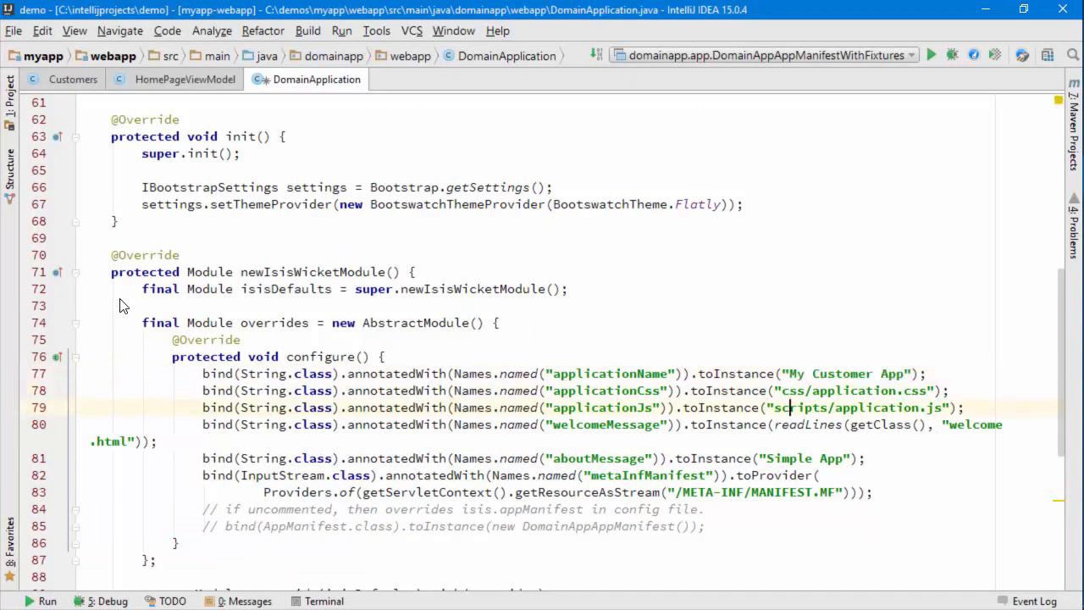
pyautogui.doubleClick(803, 458)
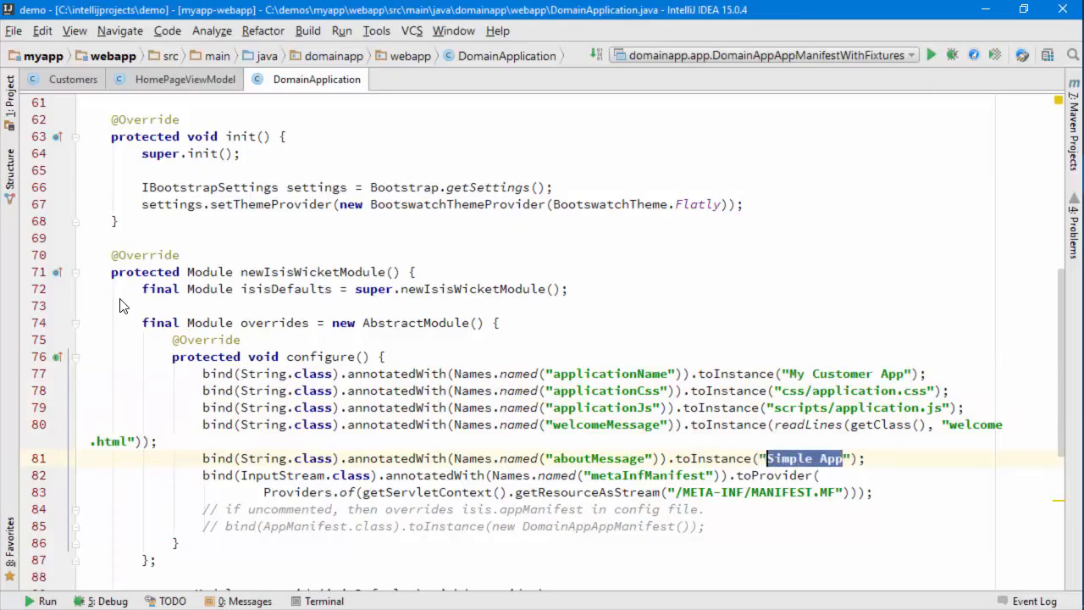
pyautogui.write('About My Customer App')
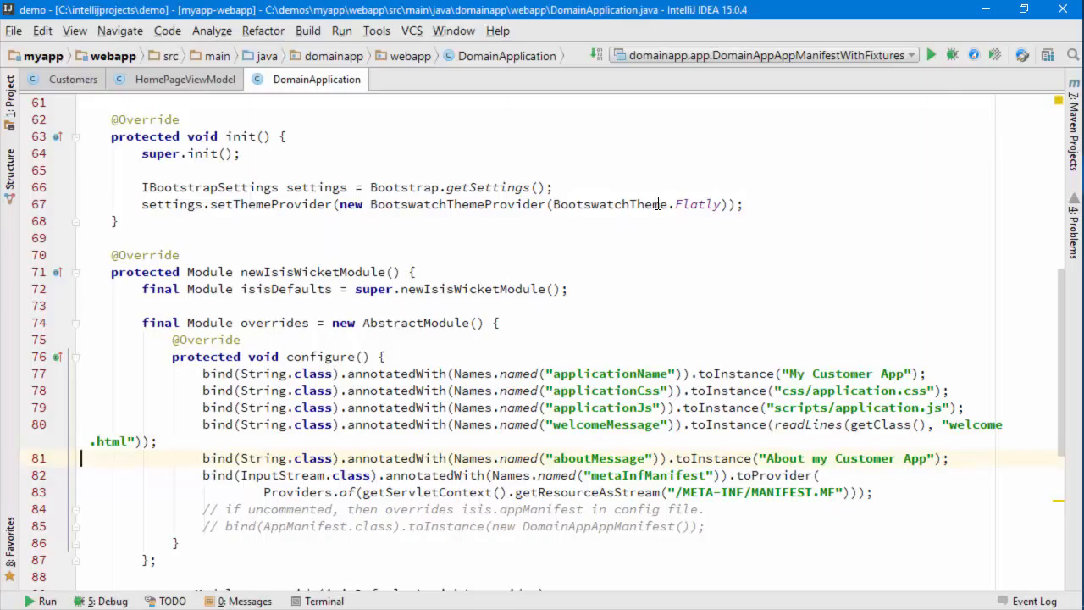
pyautogui.click(952, 55)
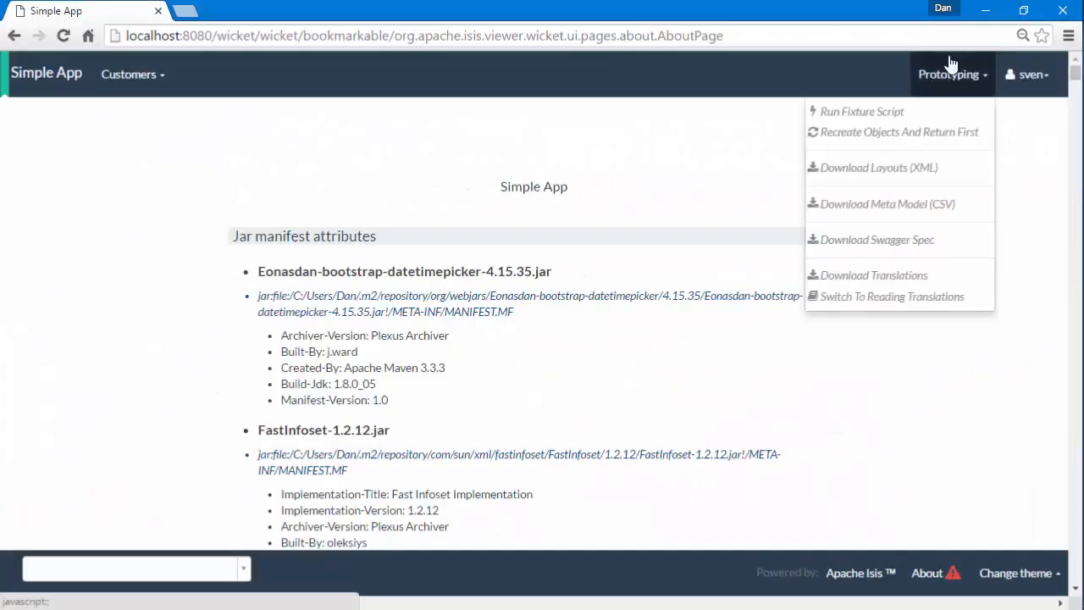
# Step: Recreate the sample customers and check the About page of My Customer App
pyautogui.click(46, 73)
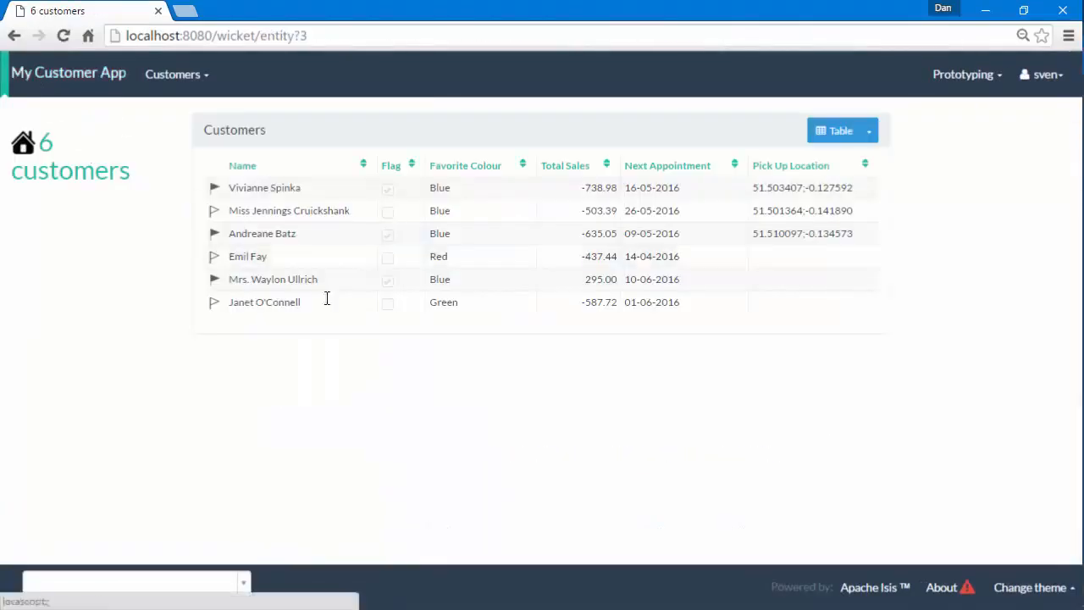
pyautogui.click(941, 586)
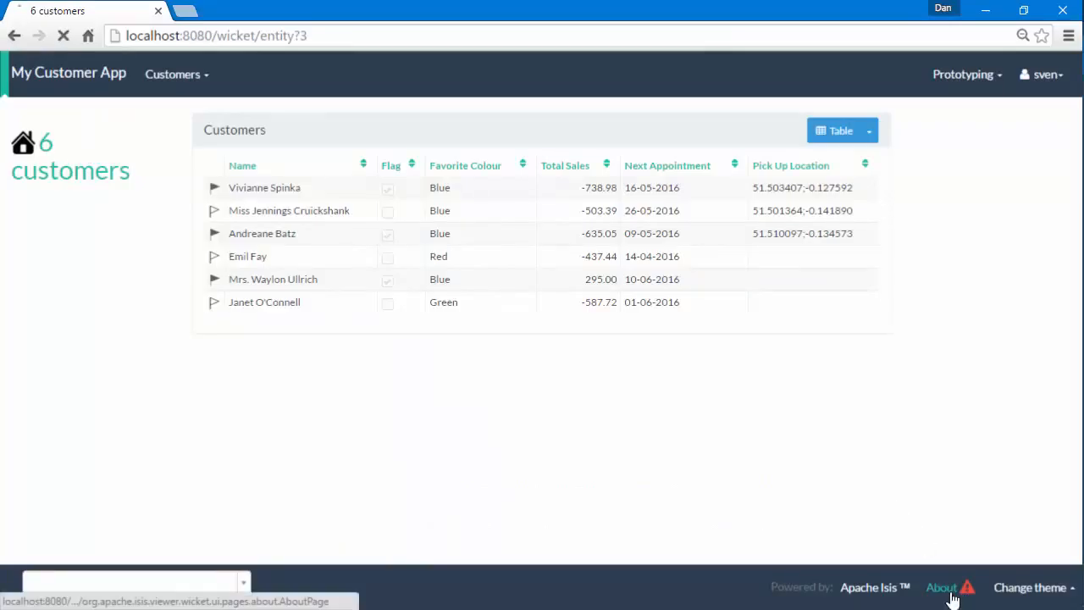
pyautogui.click(940, 587)
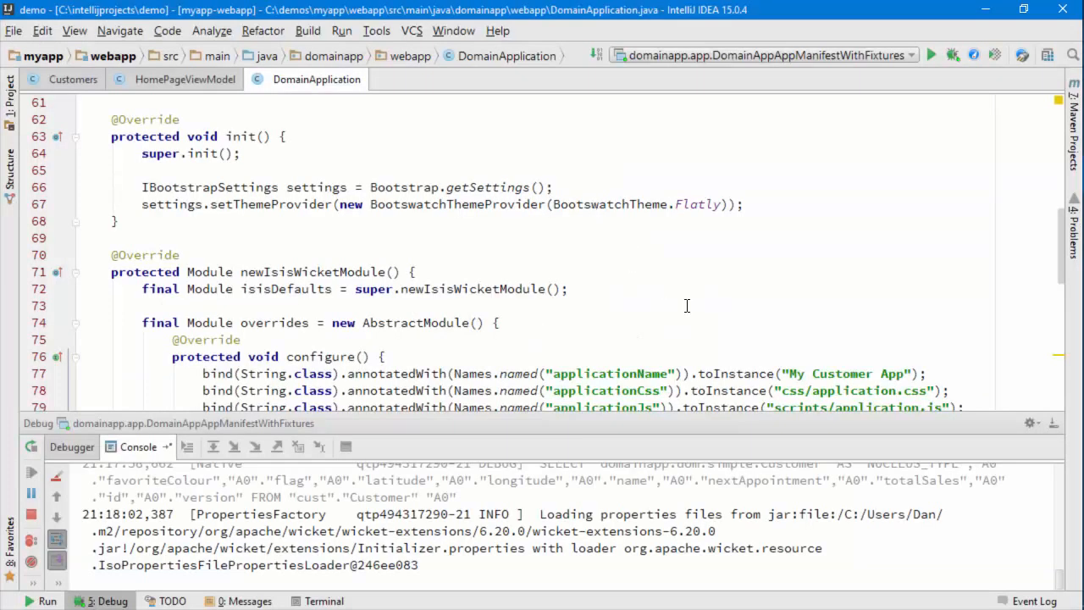
pyautogui.scroll(-3)
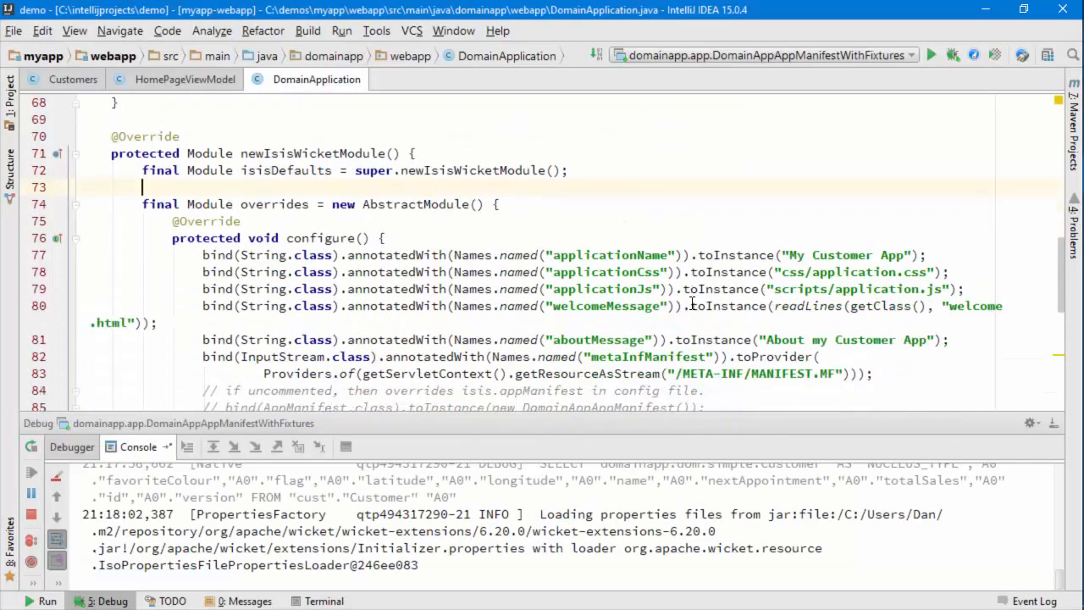